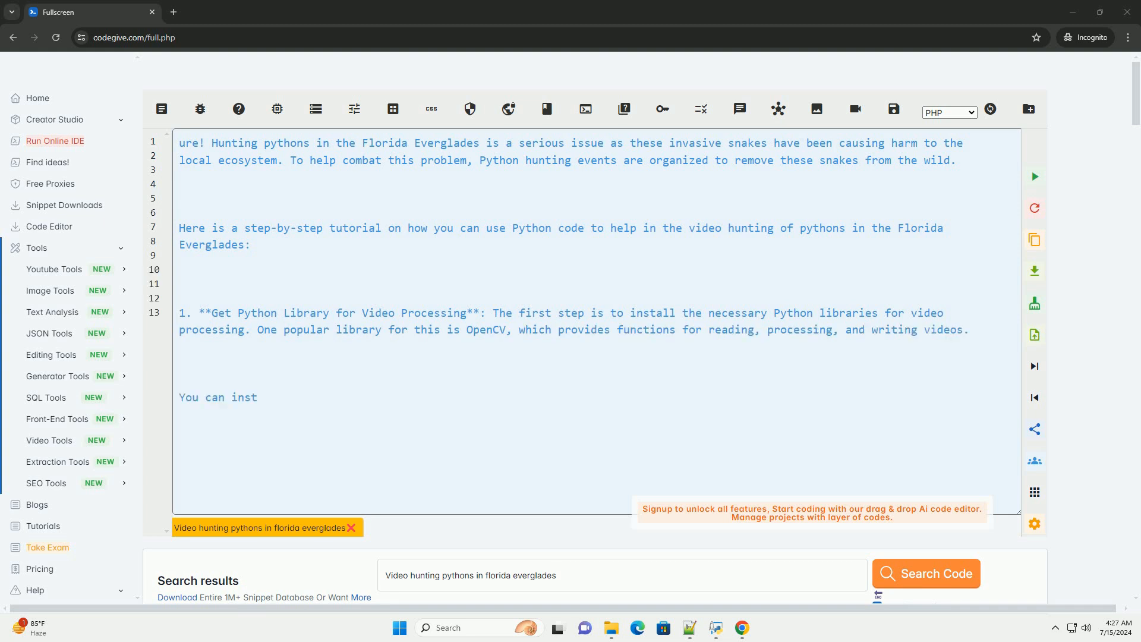
scroll(down, 3)
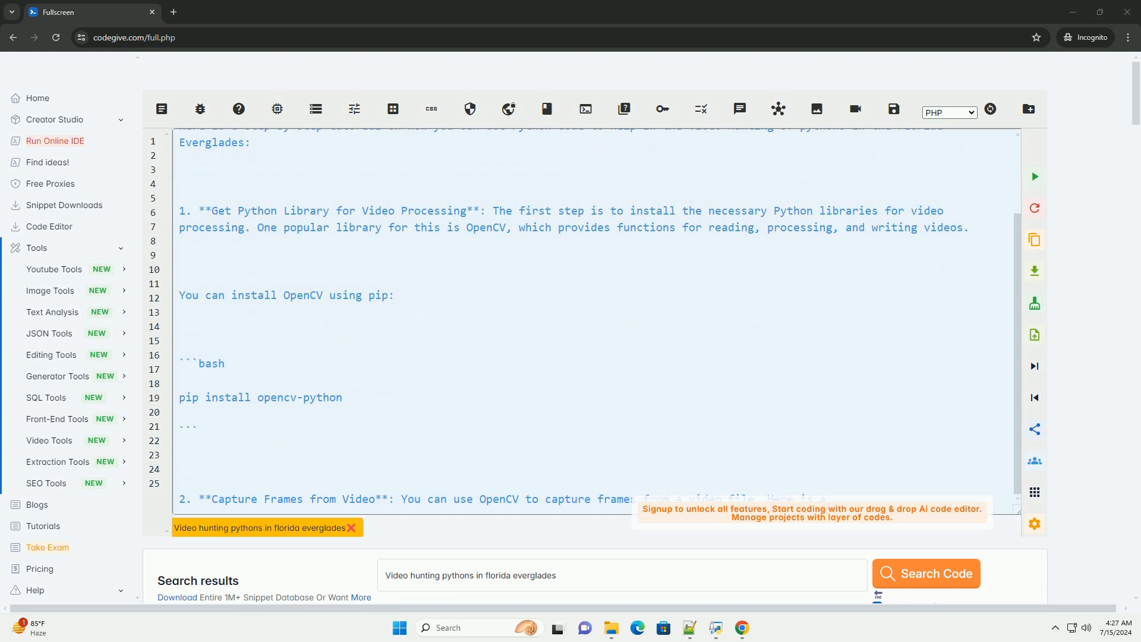
scroll(down, 3)
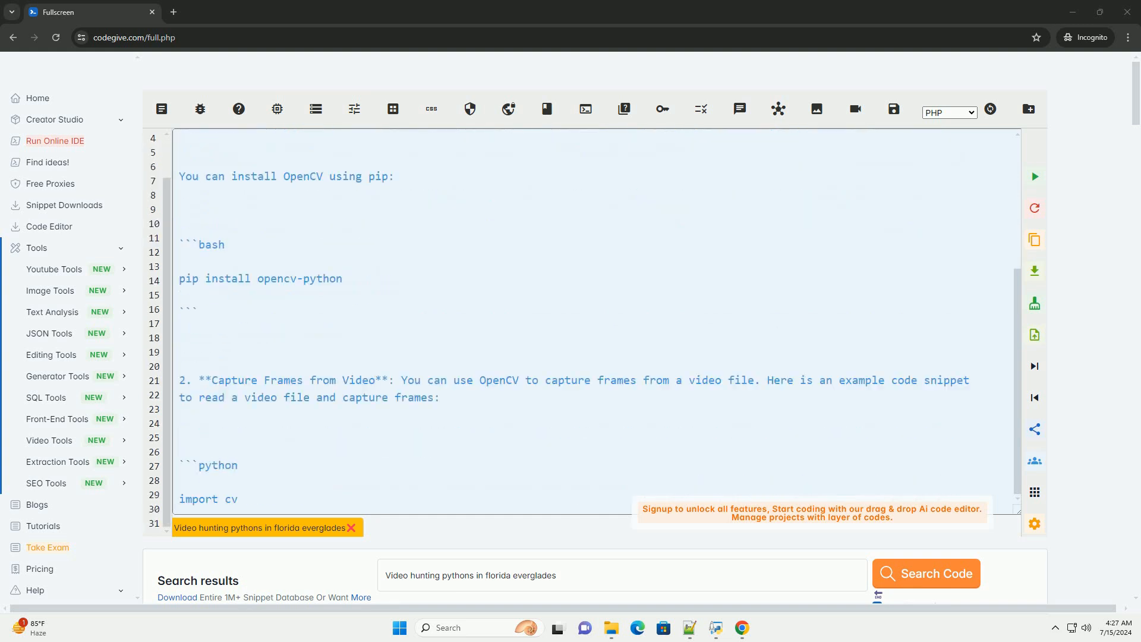
scroll(down, 3)
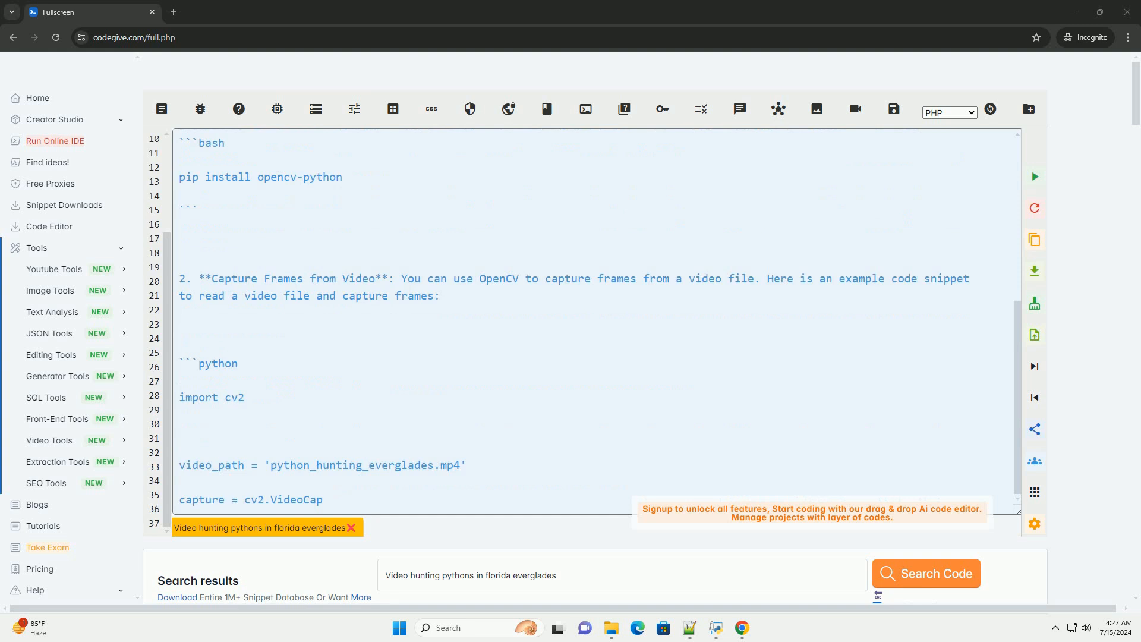
scroll(down, 3)
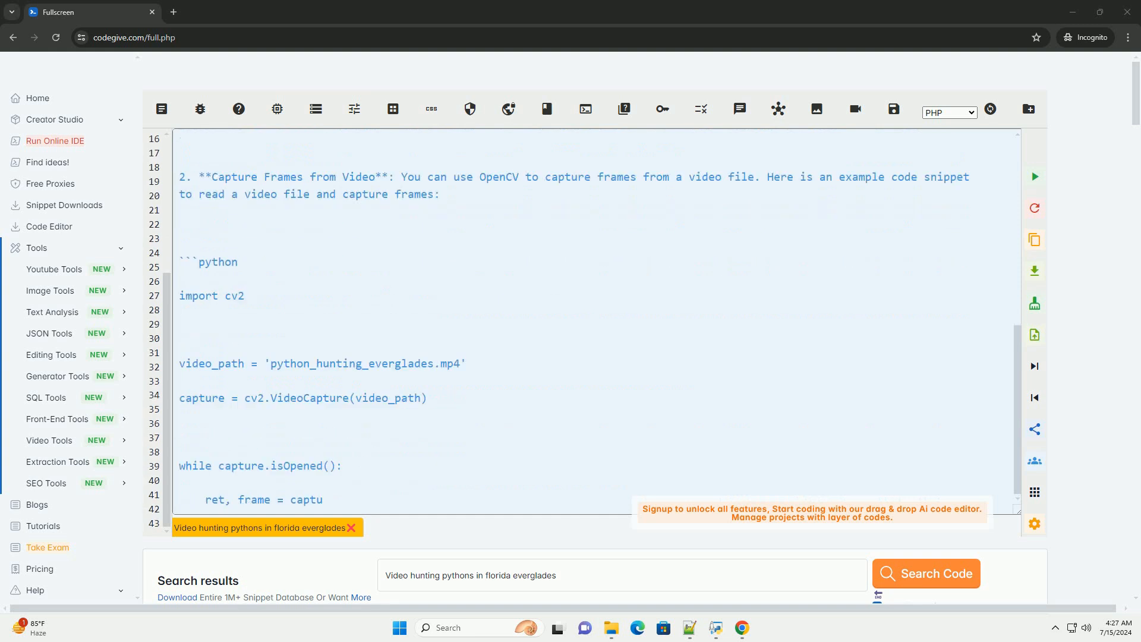
scroll(down, 3)
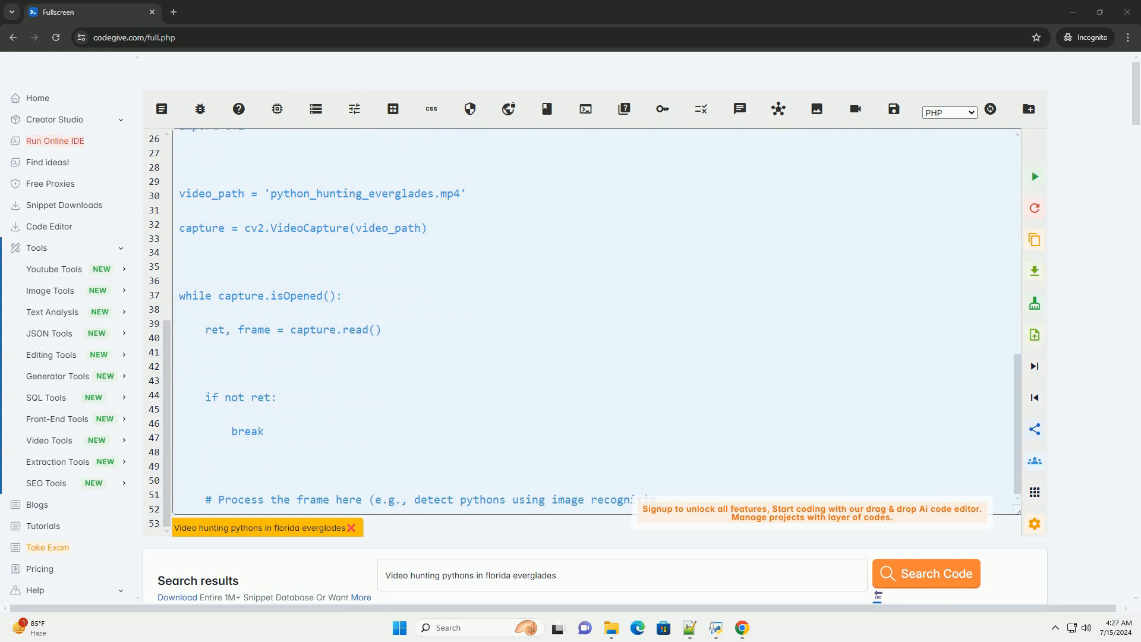
scroll(down, 3)
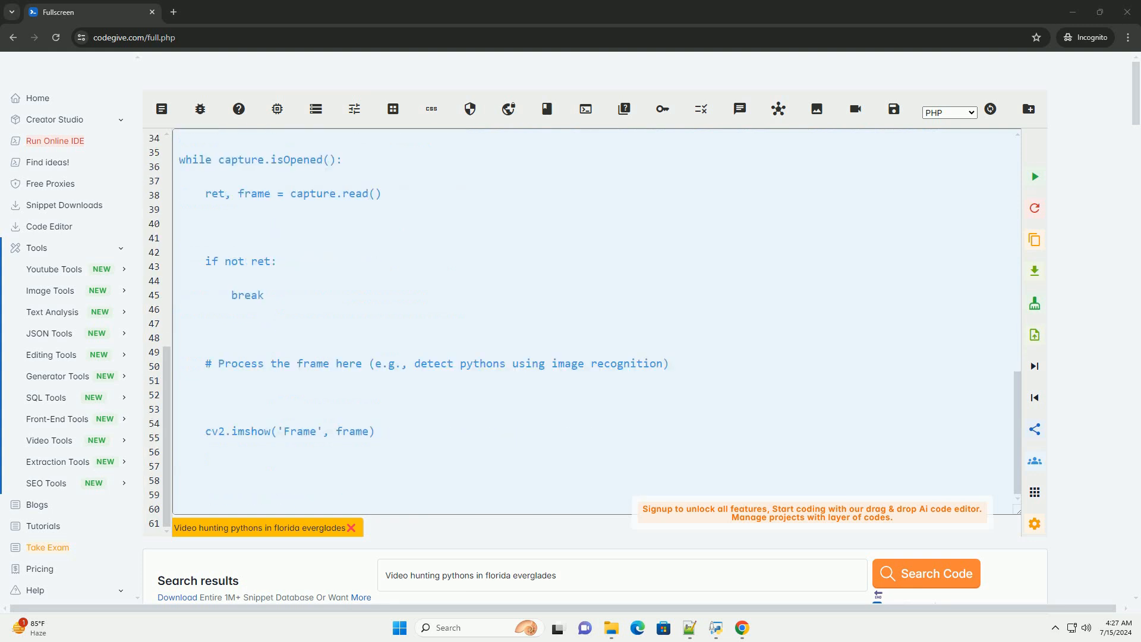
scroll(down, 3)
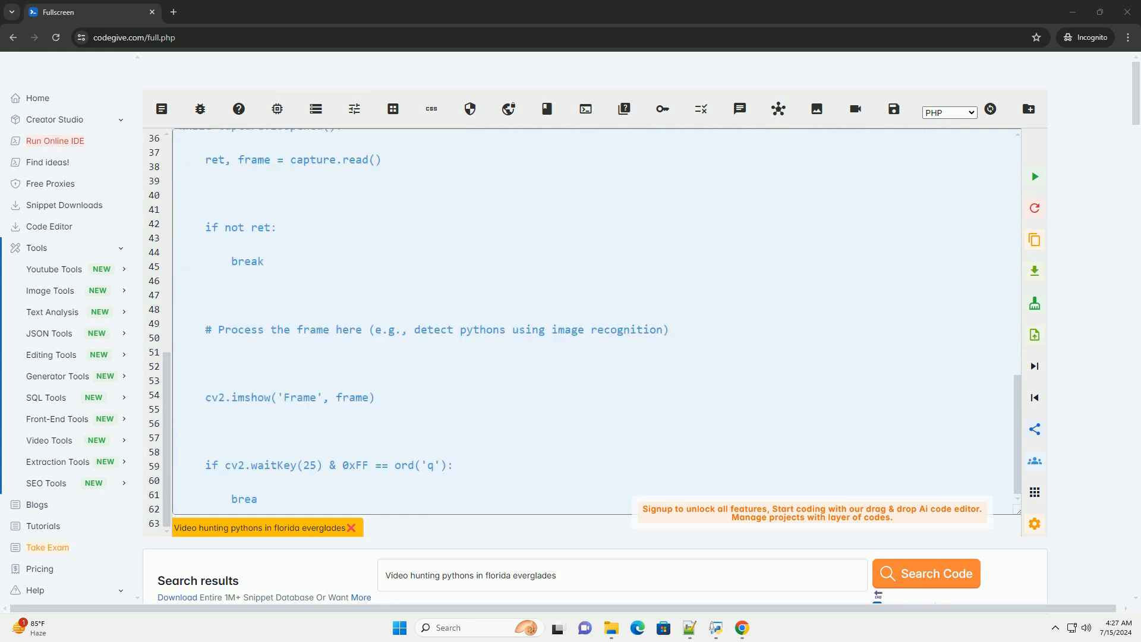
scroll(down, 3)
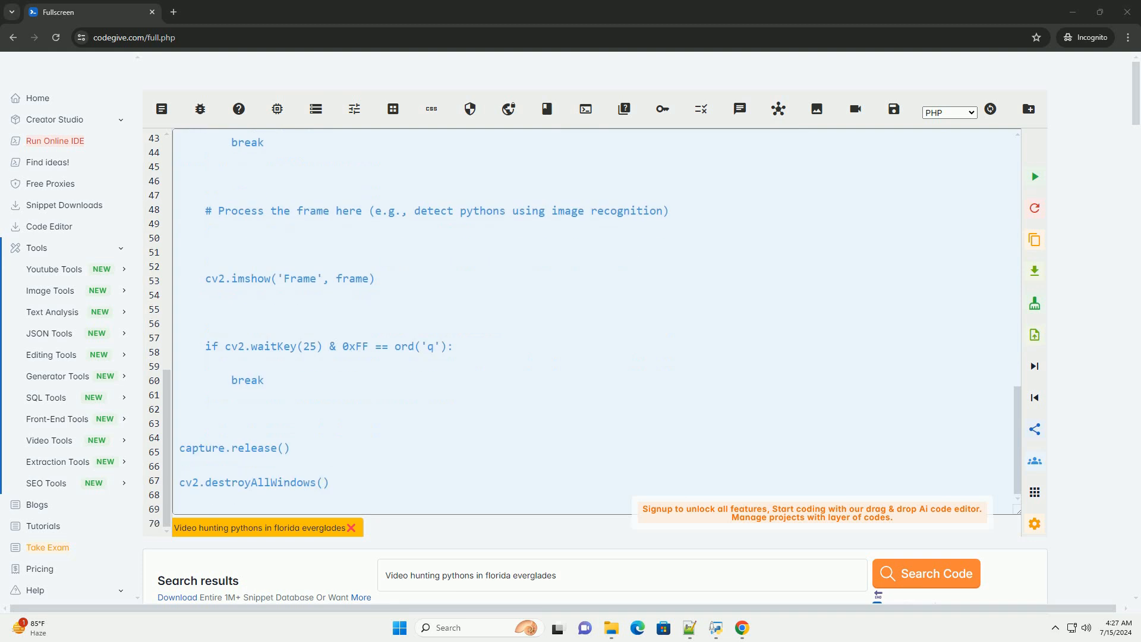
scroll(down, 3)
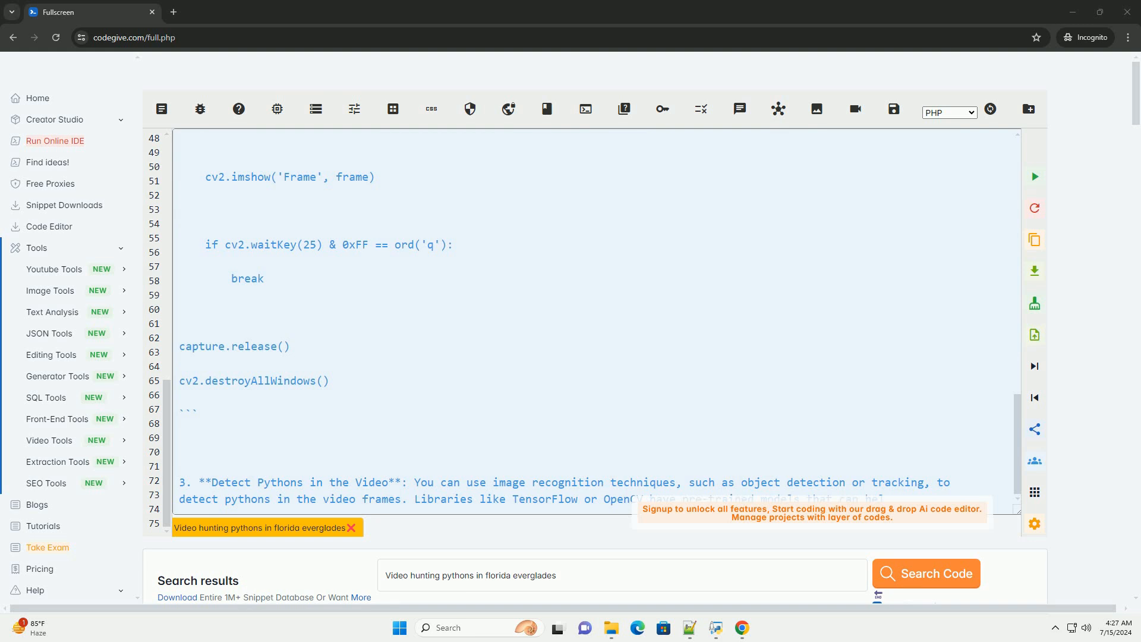
scroll(down, 3)
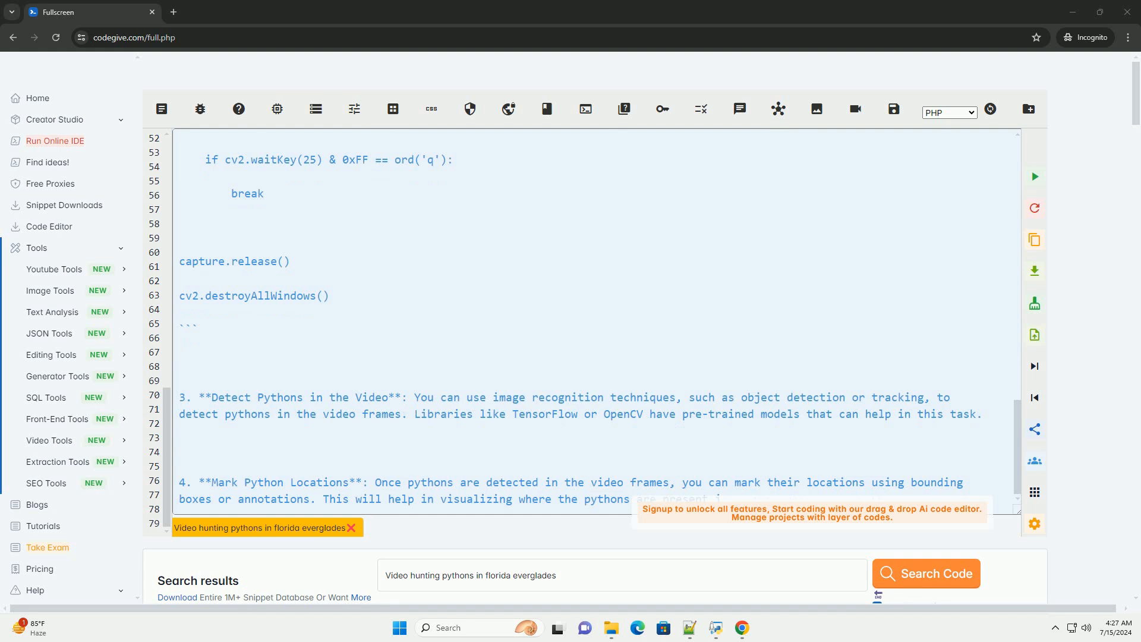
scroll(down, 3)
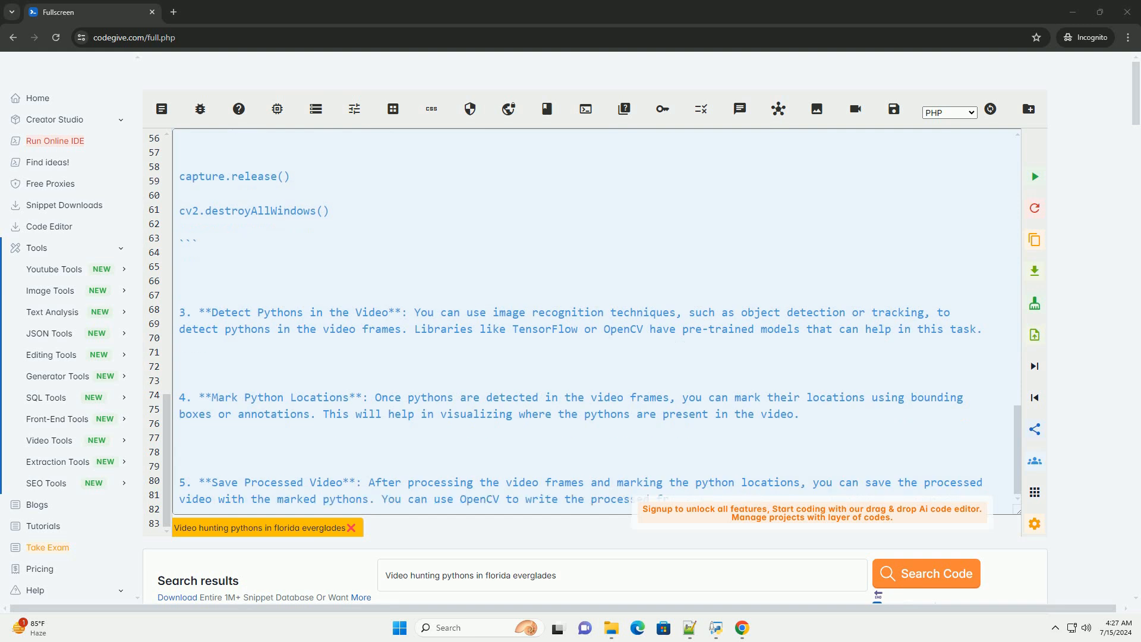
scroll(down, 3)
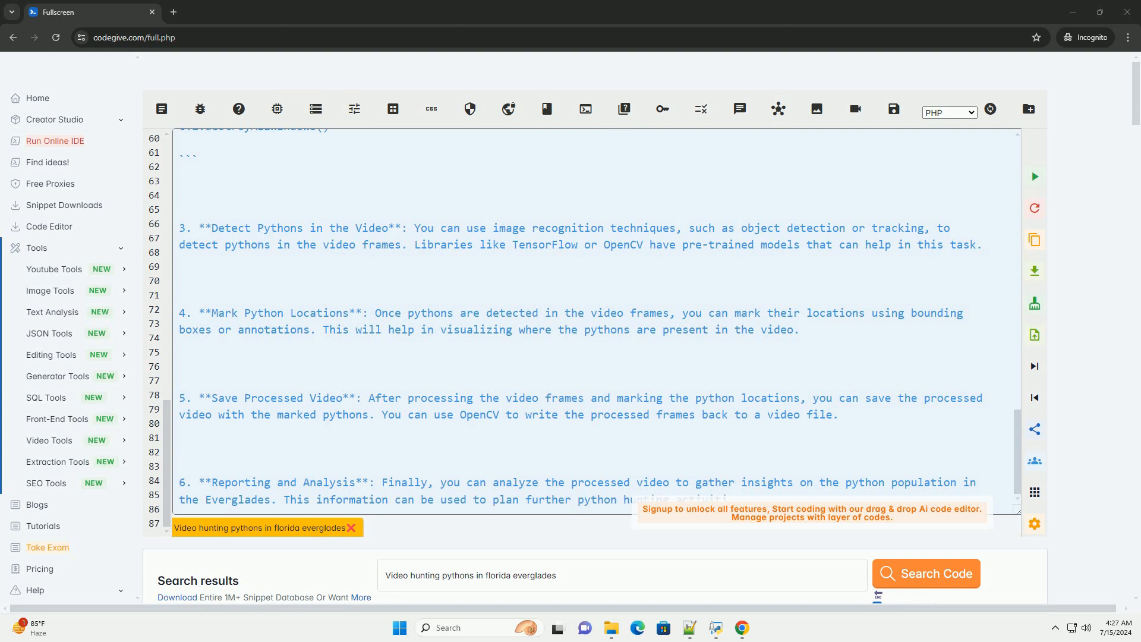
scroll(down, 3)
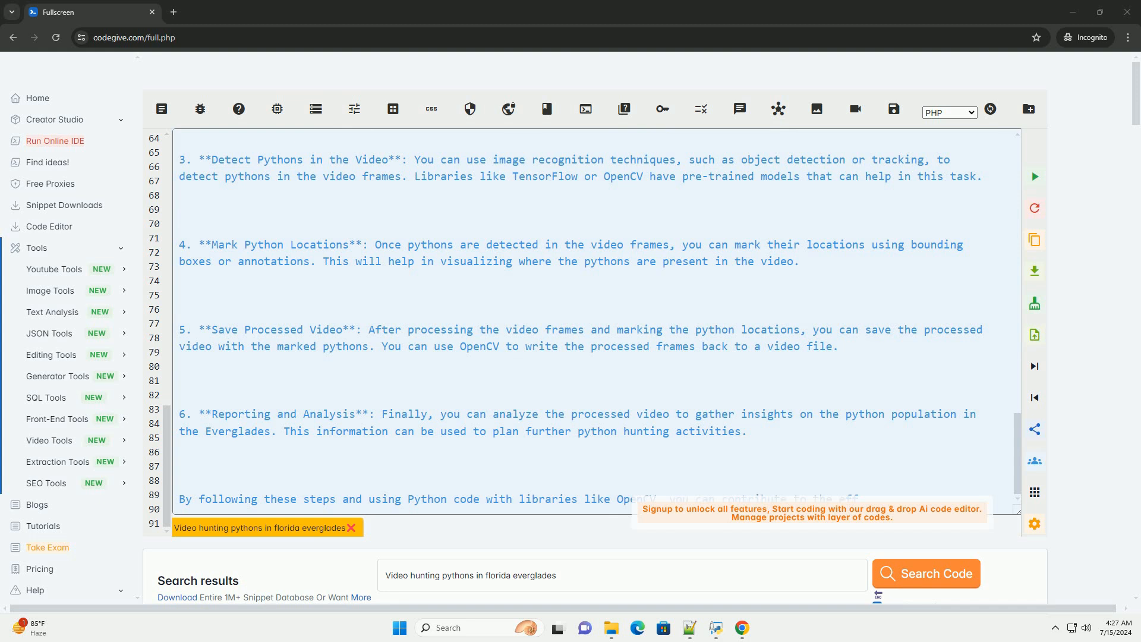
scroll(up, 3)
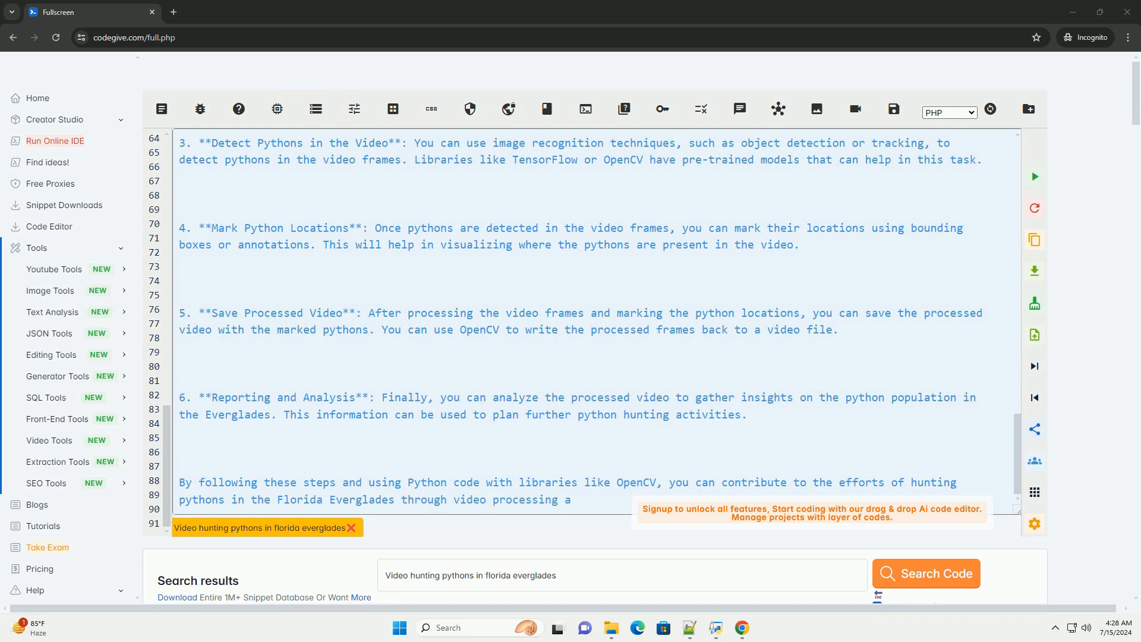
scroll(down, 3)
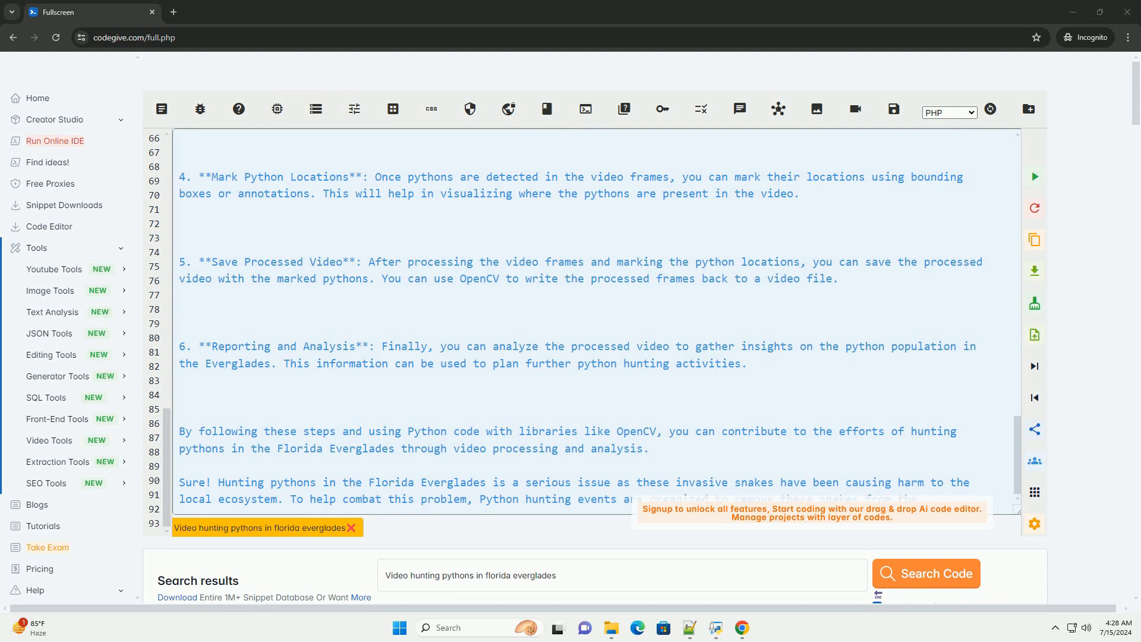
scroll(down, 3)
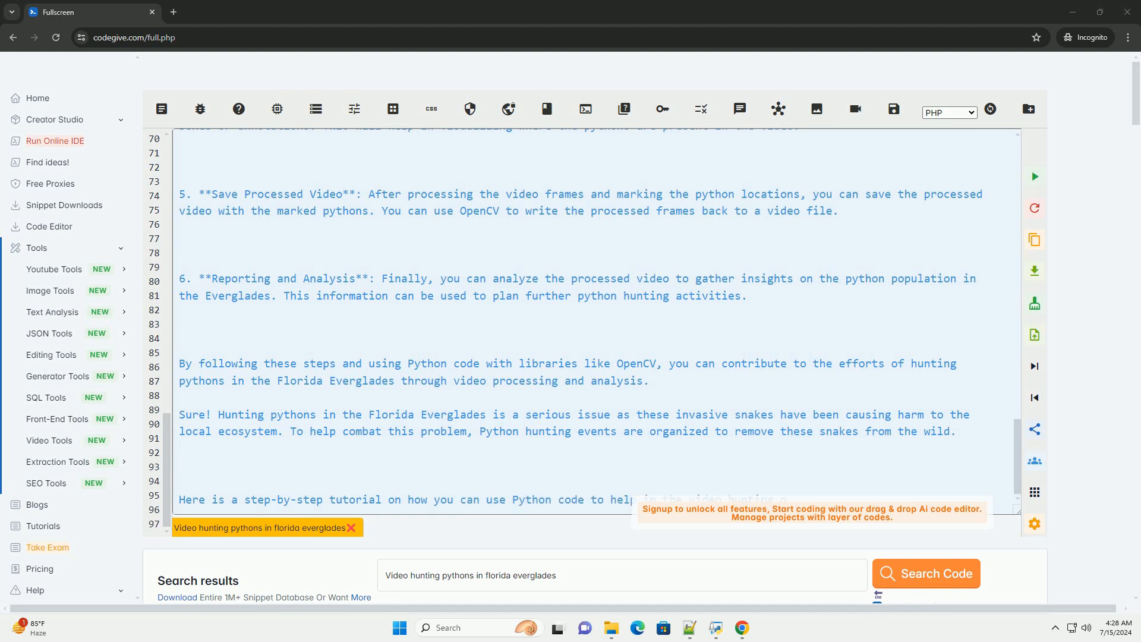
scroll(up, 3)
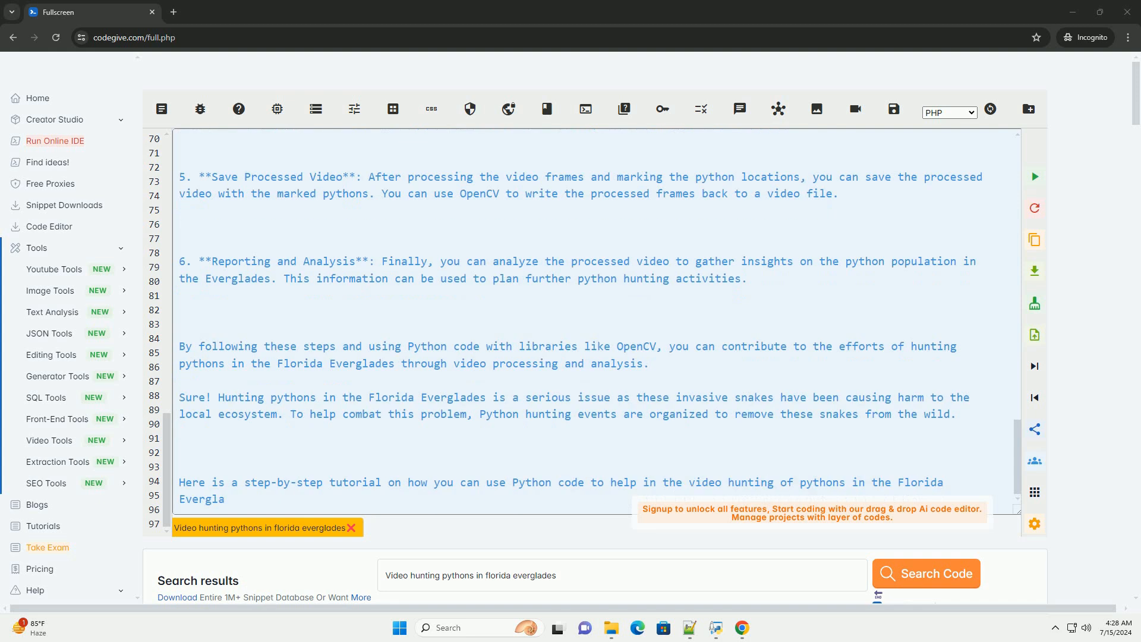
scroll(down, 3)
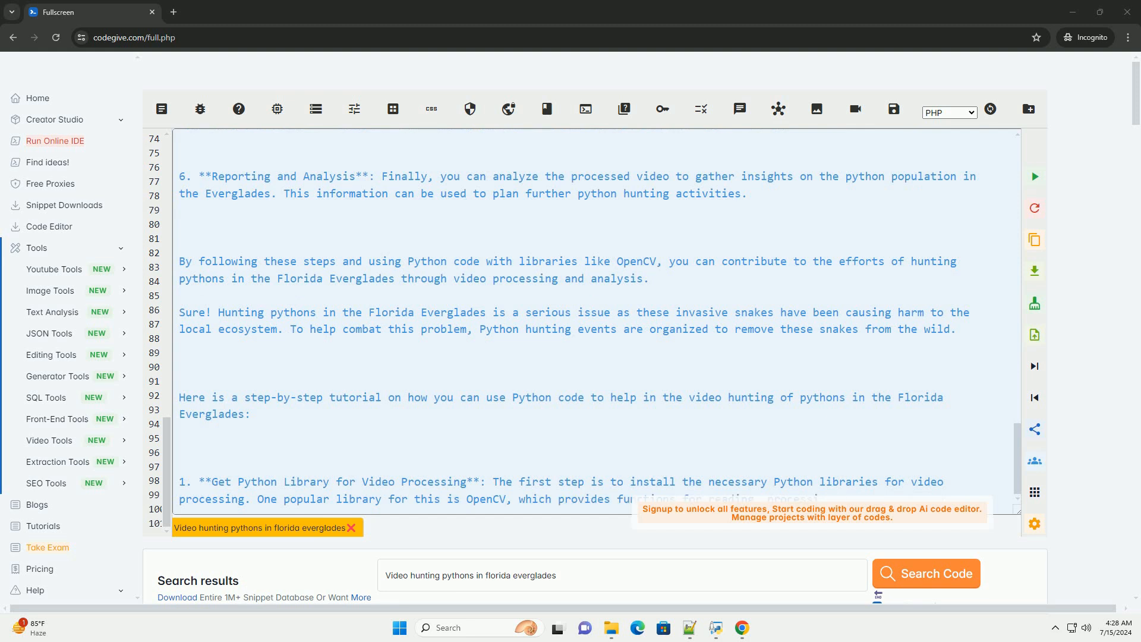
scroll(down, 3)
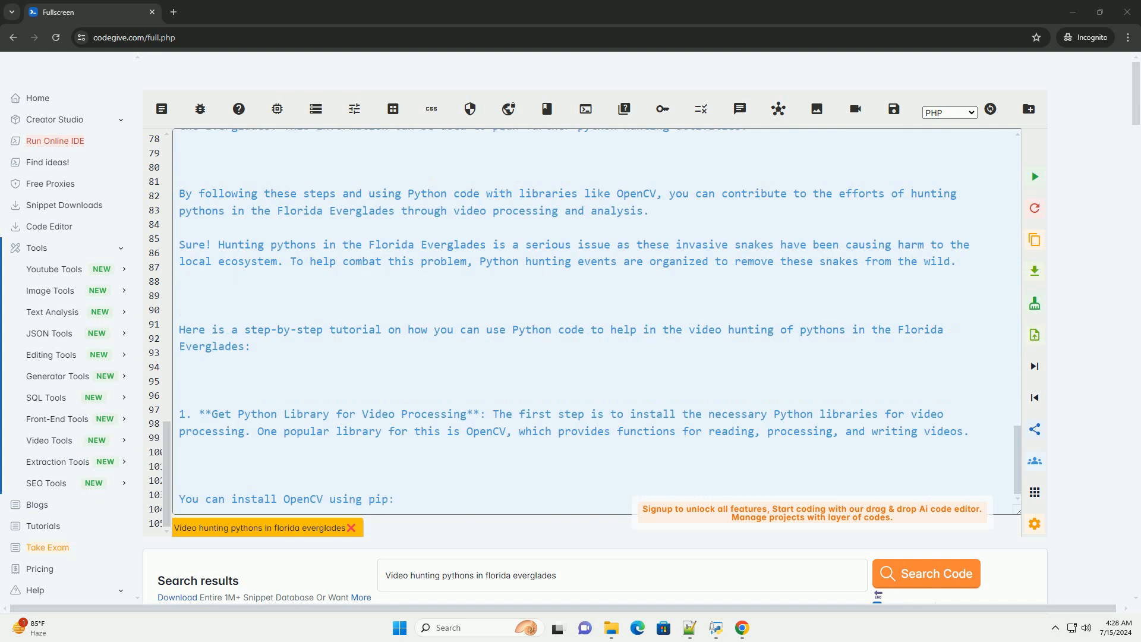
scroll(down, 3)
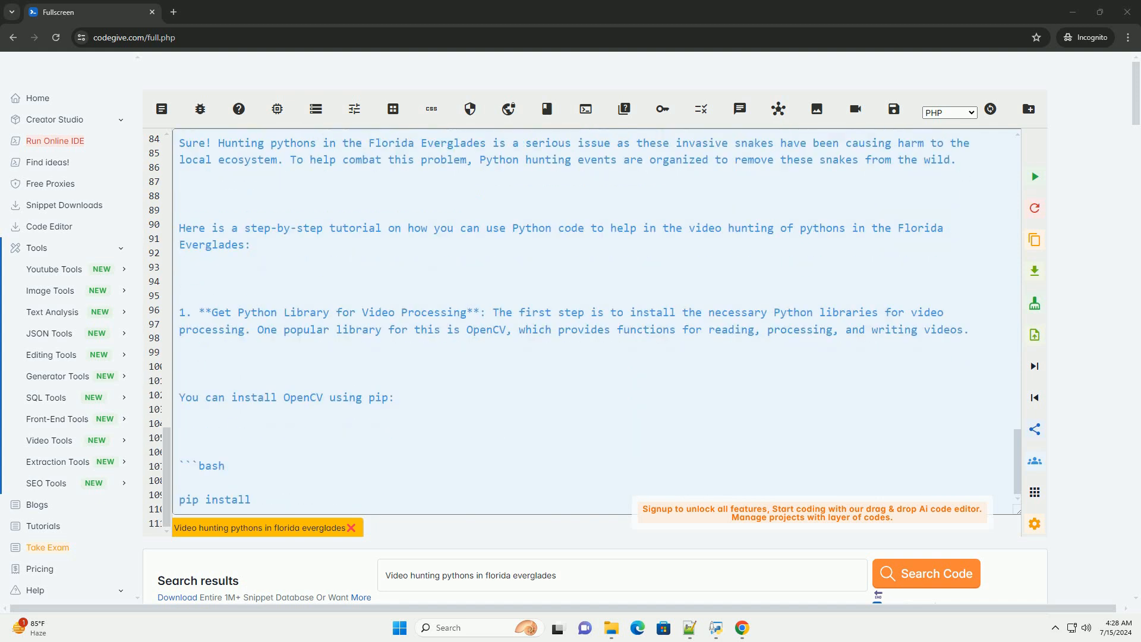
scroll(down, 3)
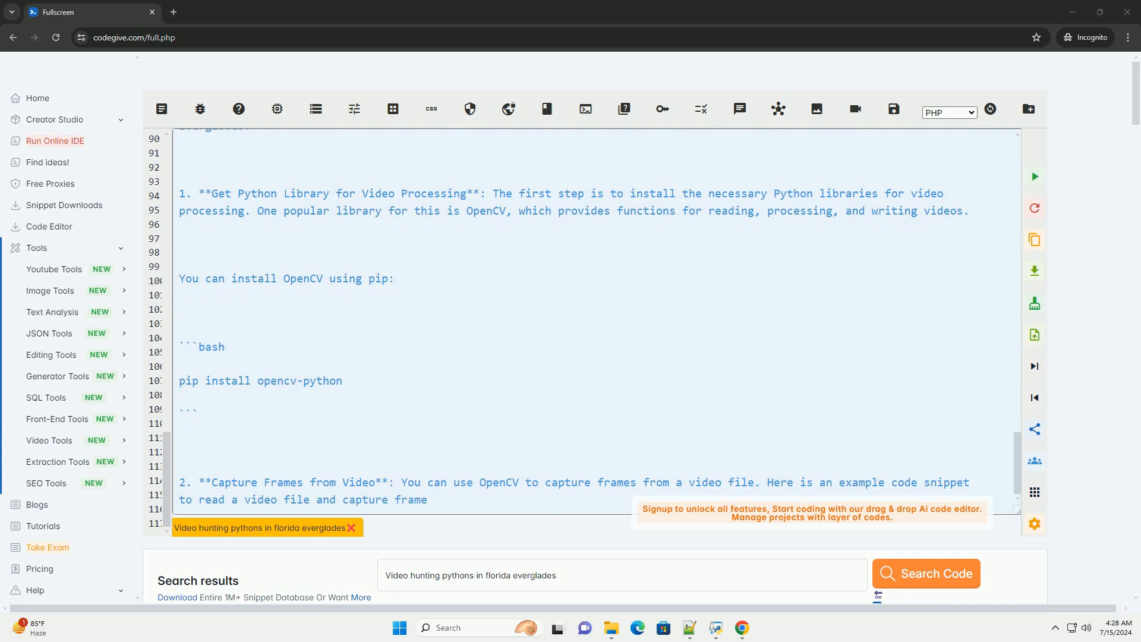
scroll(down, 3)
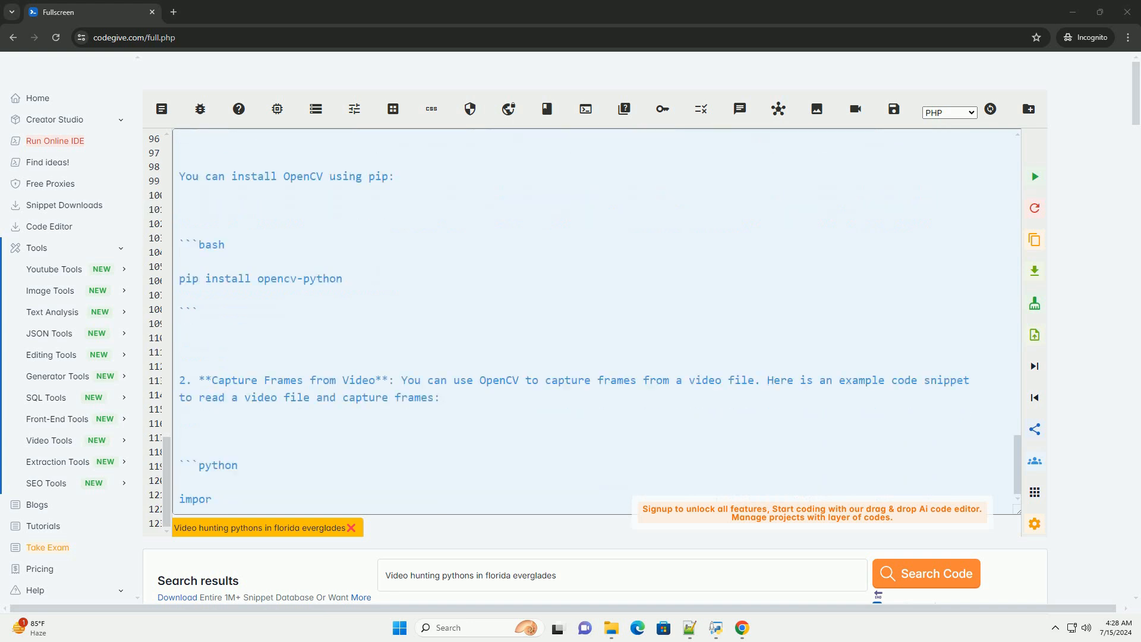
scroll(down, 3)
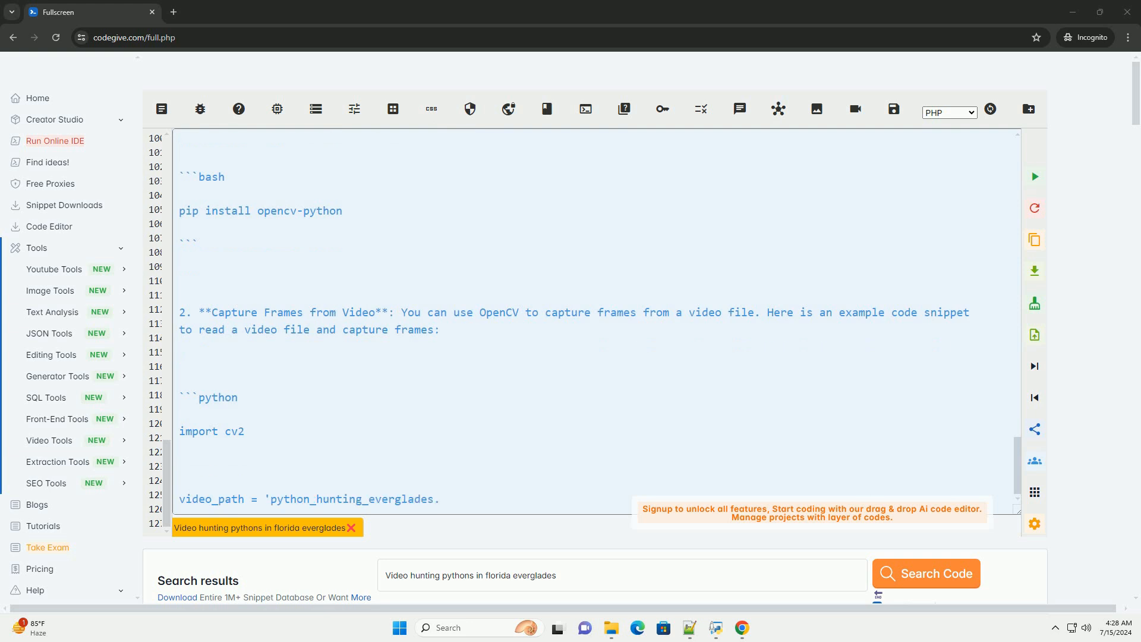
scroll(down, 3)
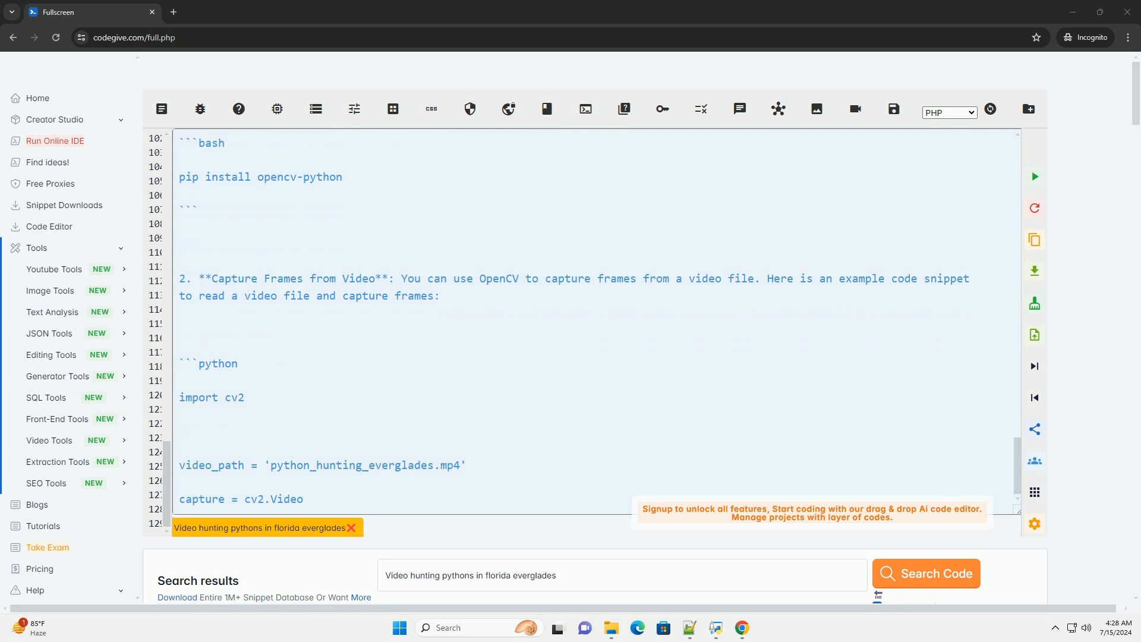
scroll(down, 3)
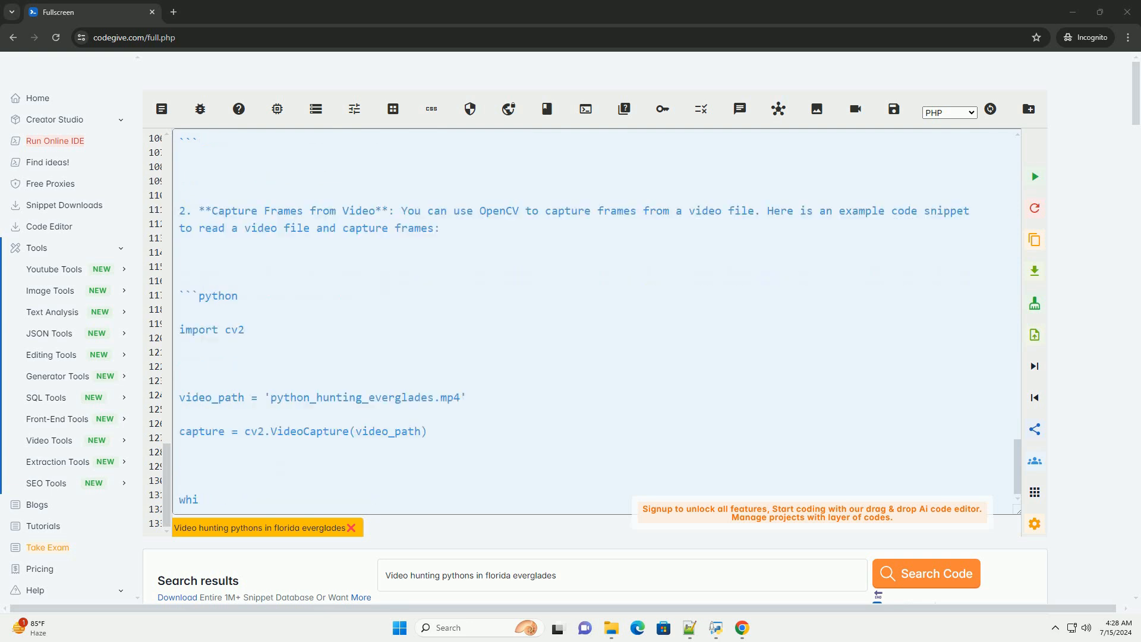
text(le capture.isOpened)
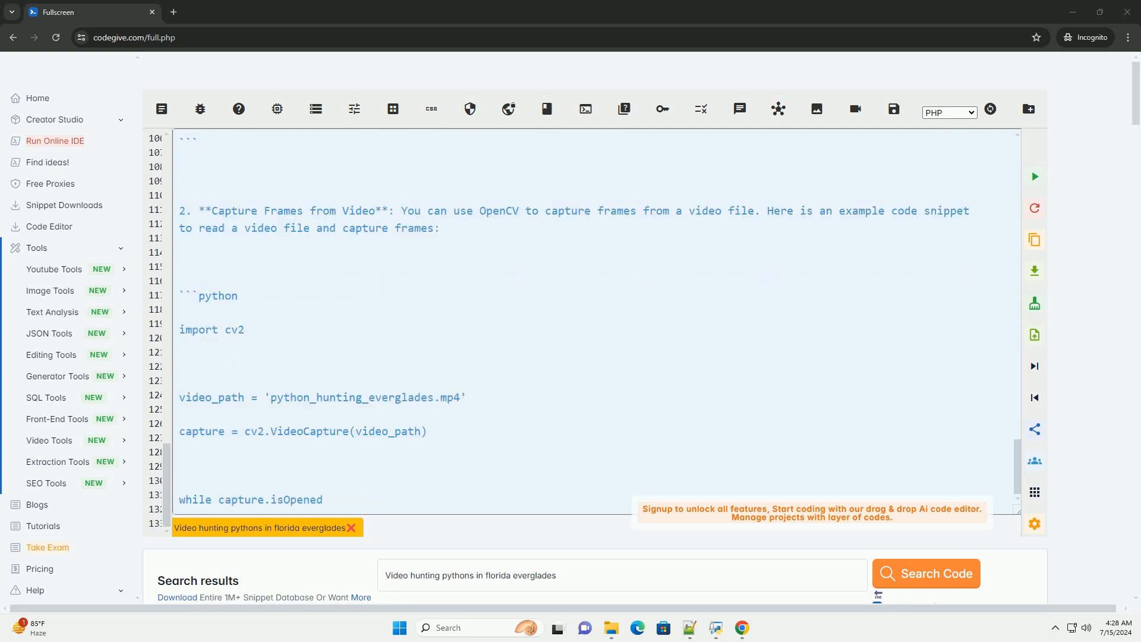
scroll(down, 3)
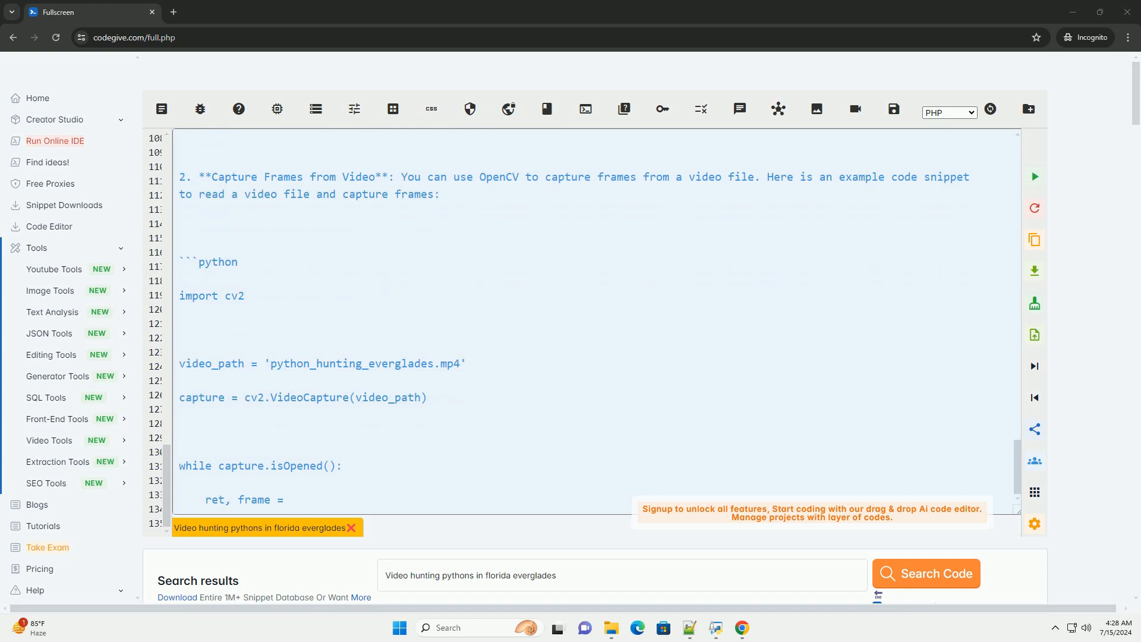
scroll(down, 3)
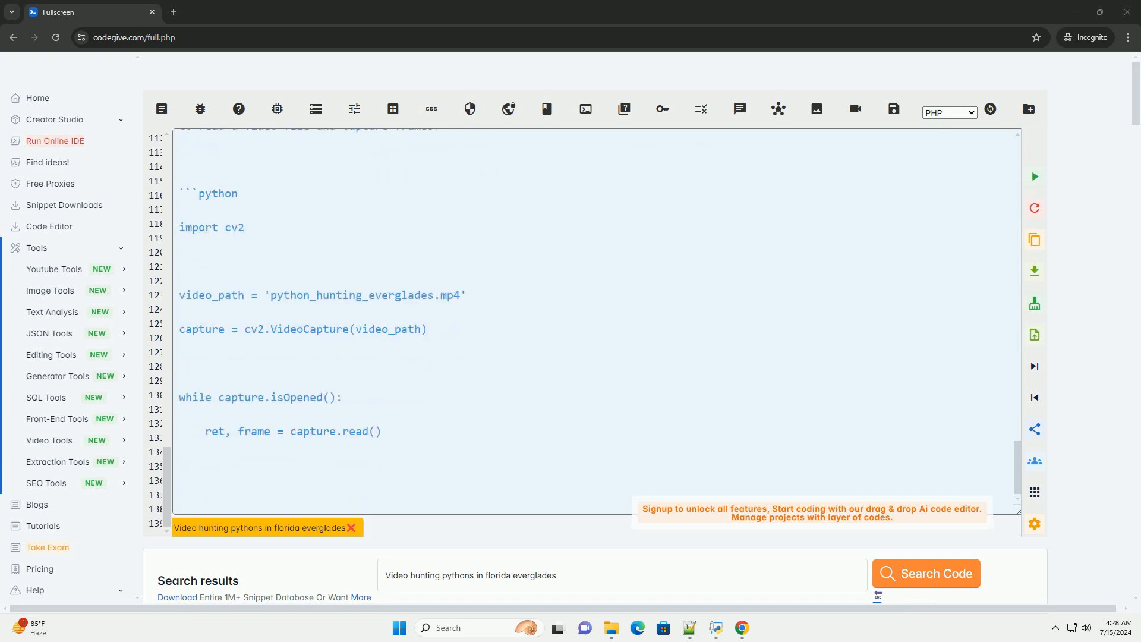
scroll(down, 3)
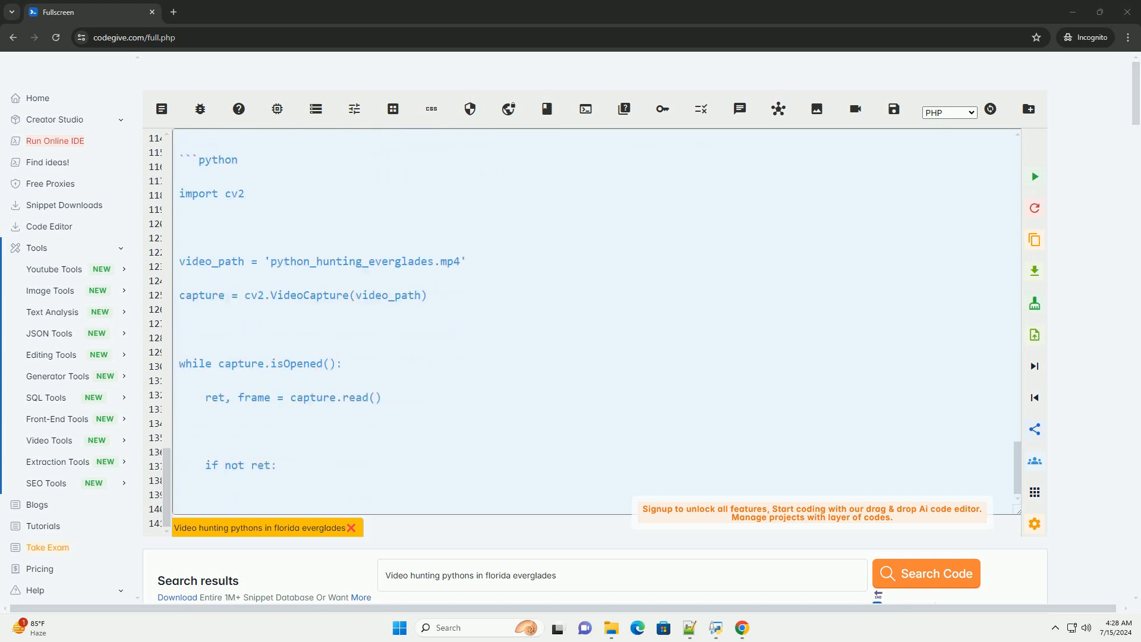
scroll(down, 3)
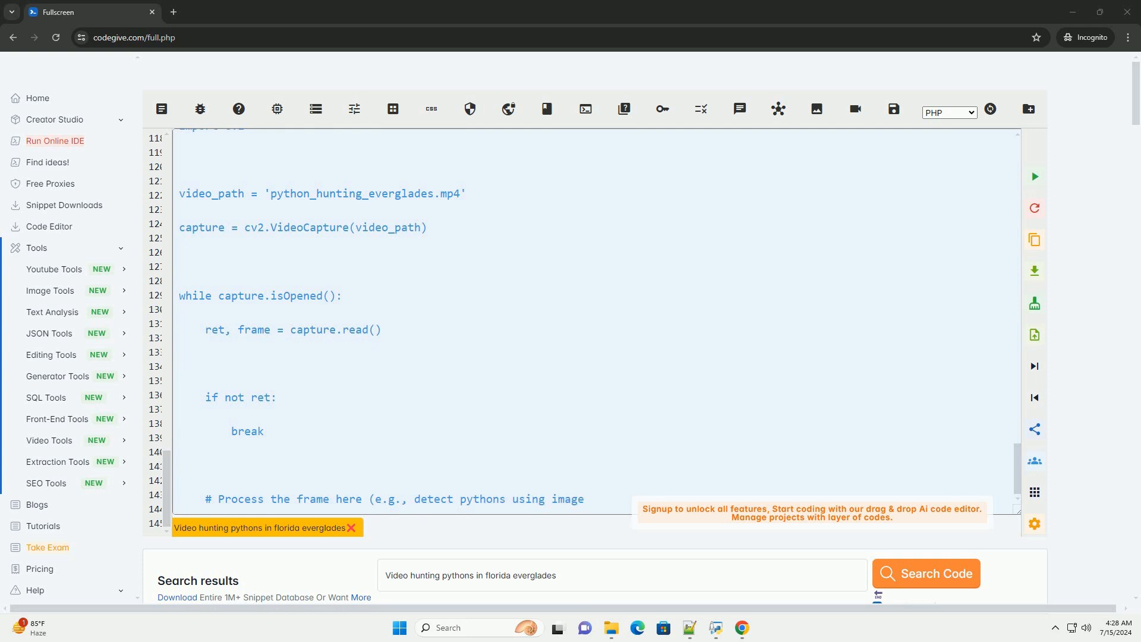
scroll(down, 3)
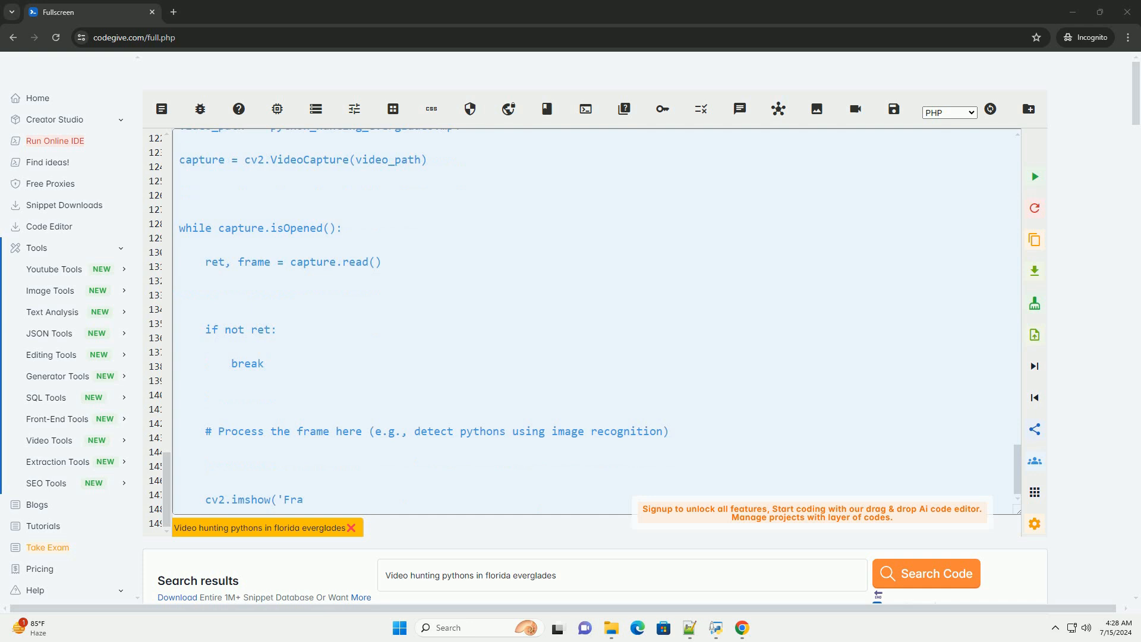
scroll(down, 3)
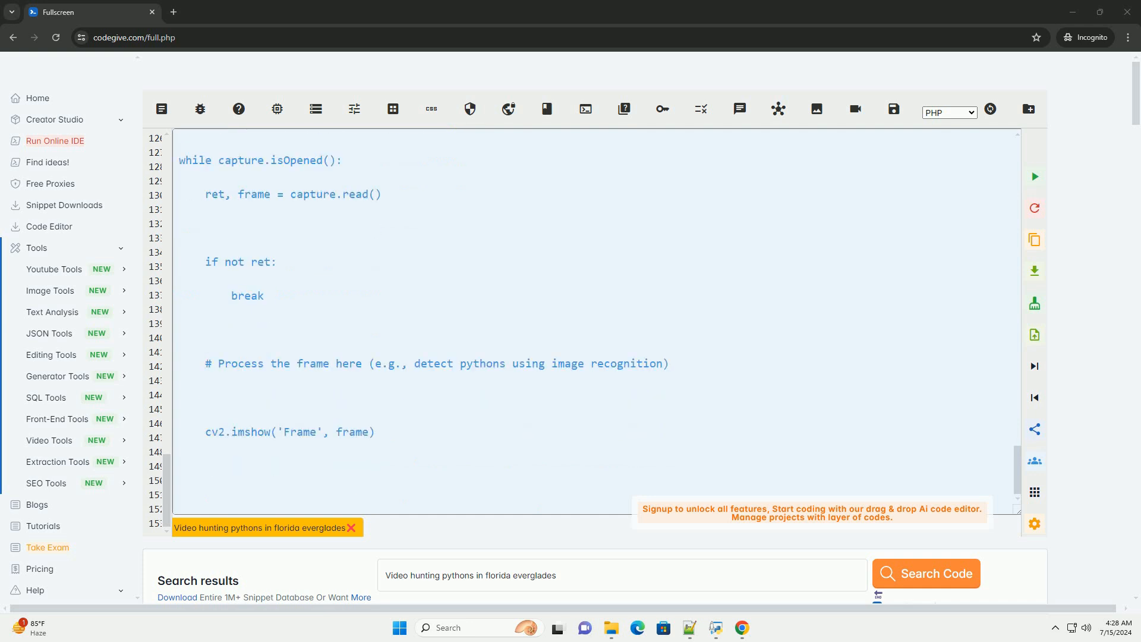